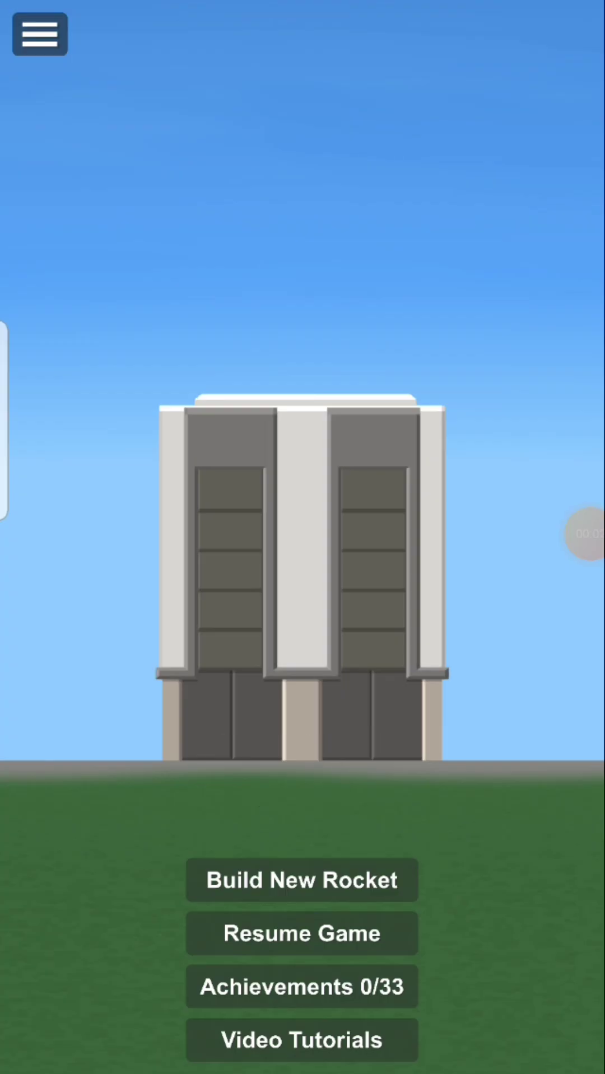
Step: Start a new rocket from the space center to load the pre-built Moon rover rocket
left_click(302, 881)
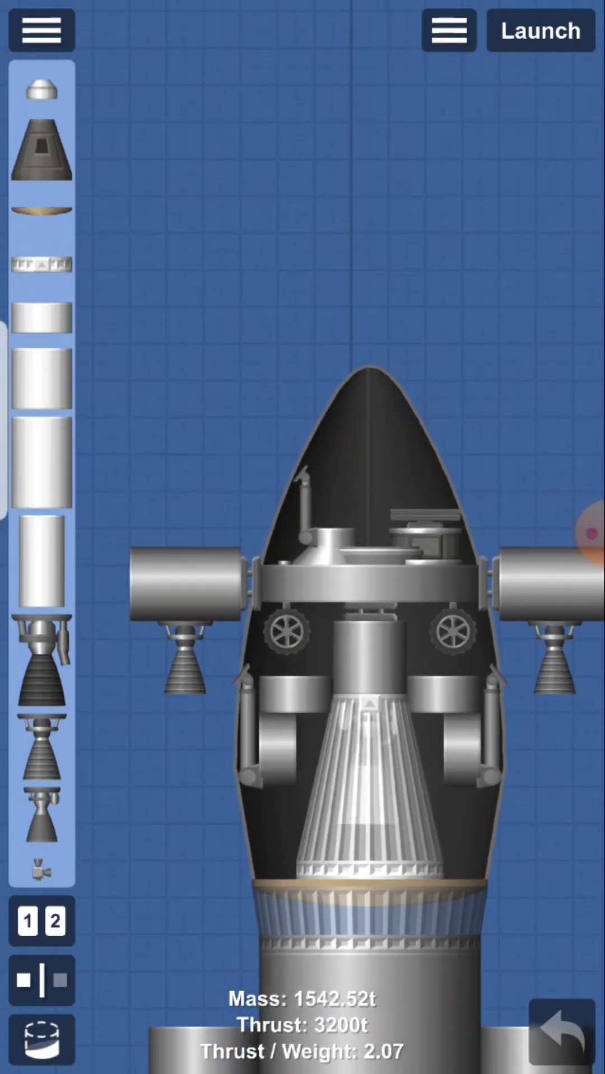
Step: Zoom out to view the full Moon rocket, then launch it to the pad
scroll("down", 3)
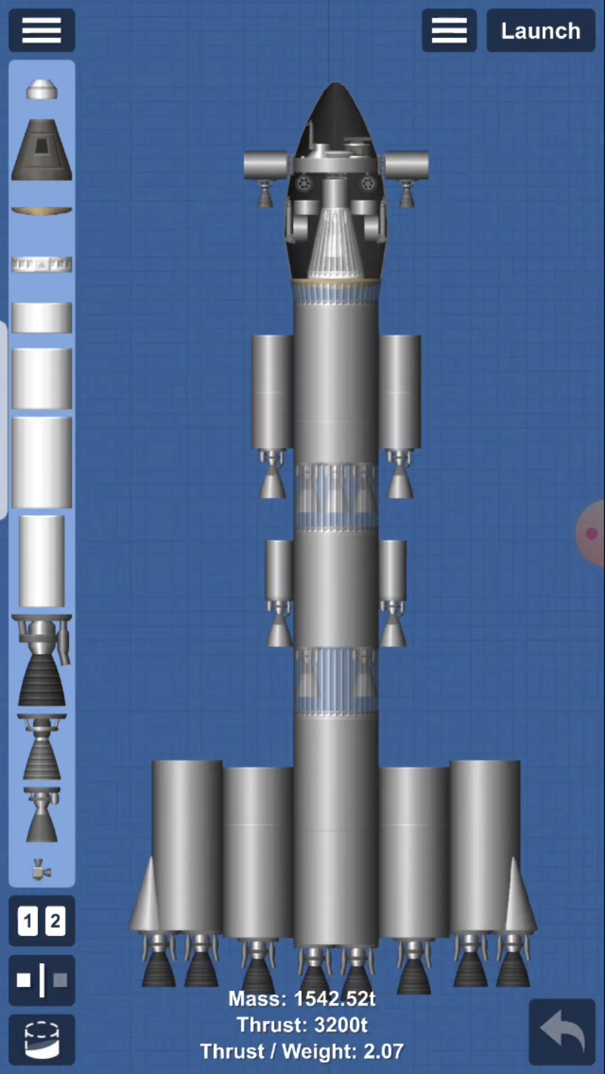
left_click(540, 30)
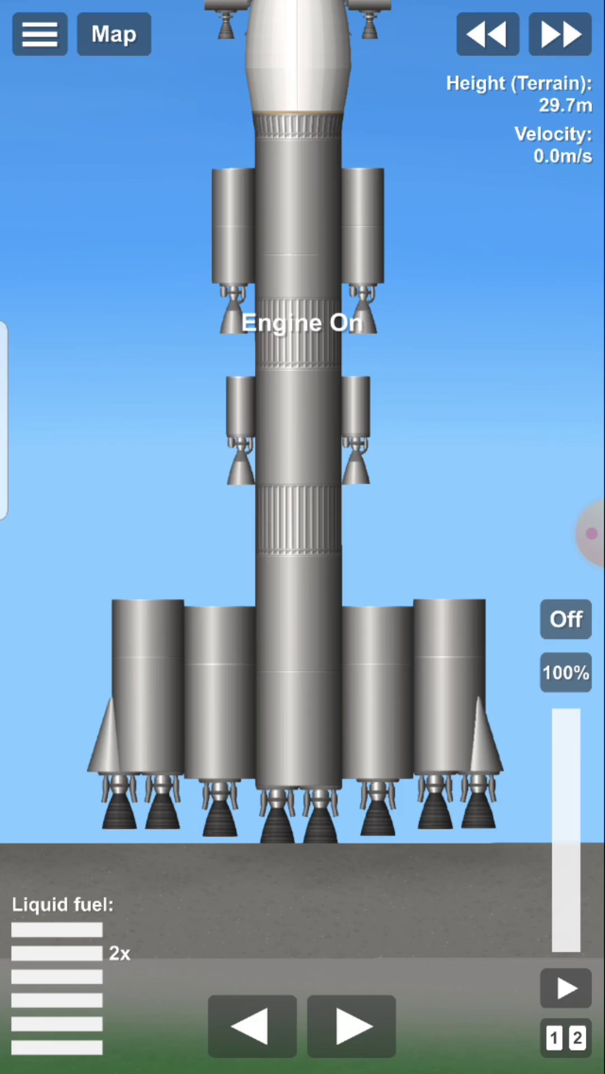
Step: Turn the engine on and fly the ascent to about 970 km altitude
left_click(564, 619)
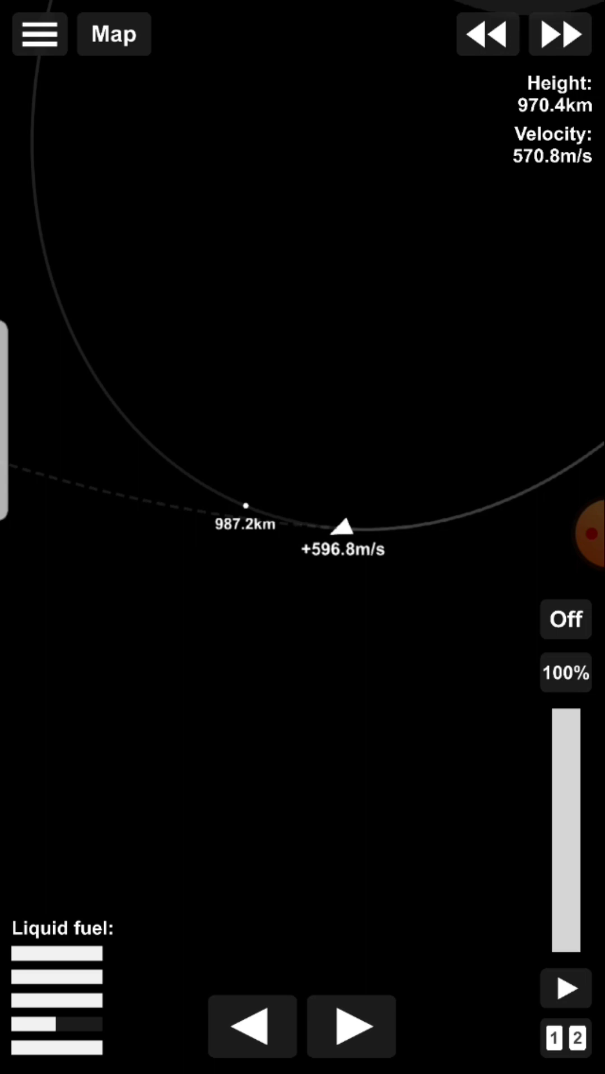
Step: Burn the engine until a Moon encounter appears on the trajectory, then stop
left_click(558, 34)
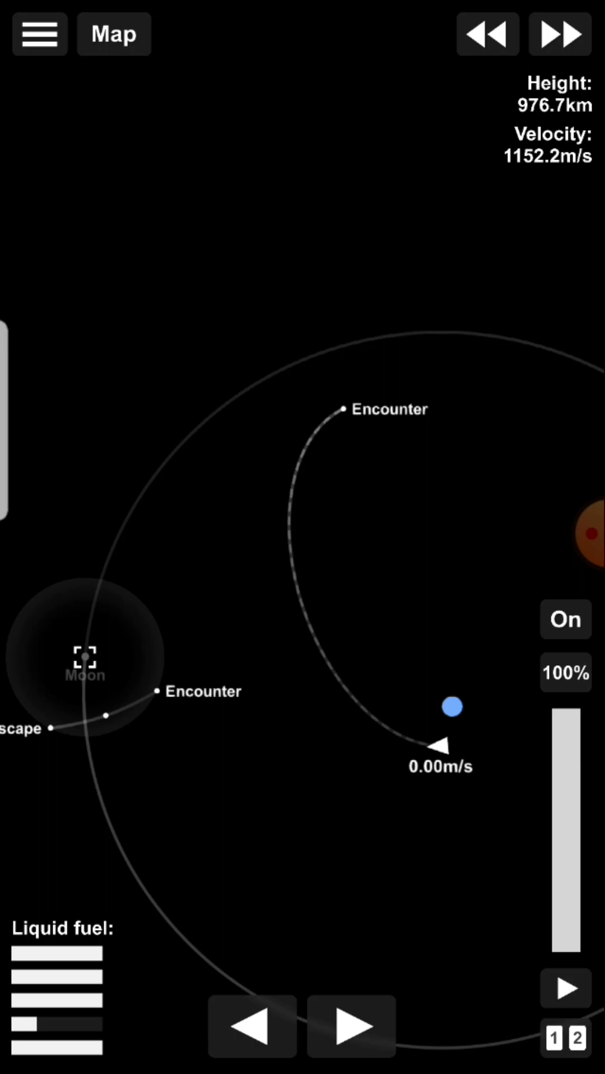
left_click(565, 619)
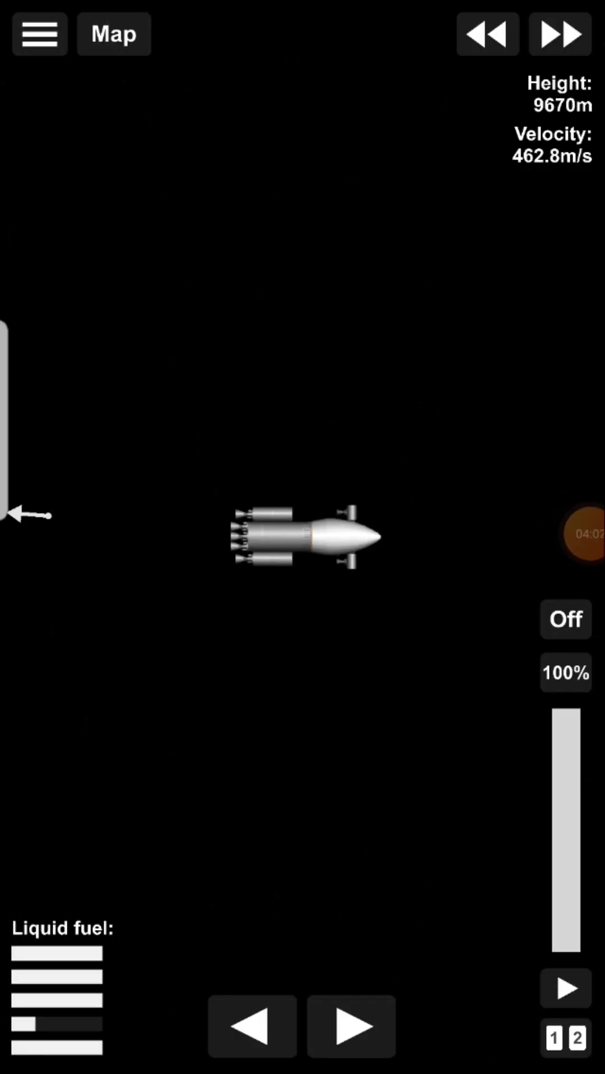
Step: Brake with the engines to about 12 m/s near the Moon and stage off the lander
left_click(565, 620)
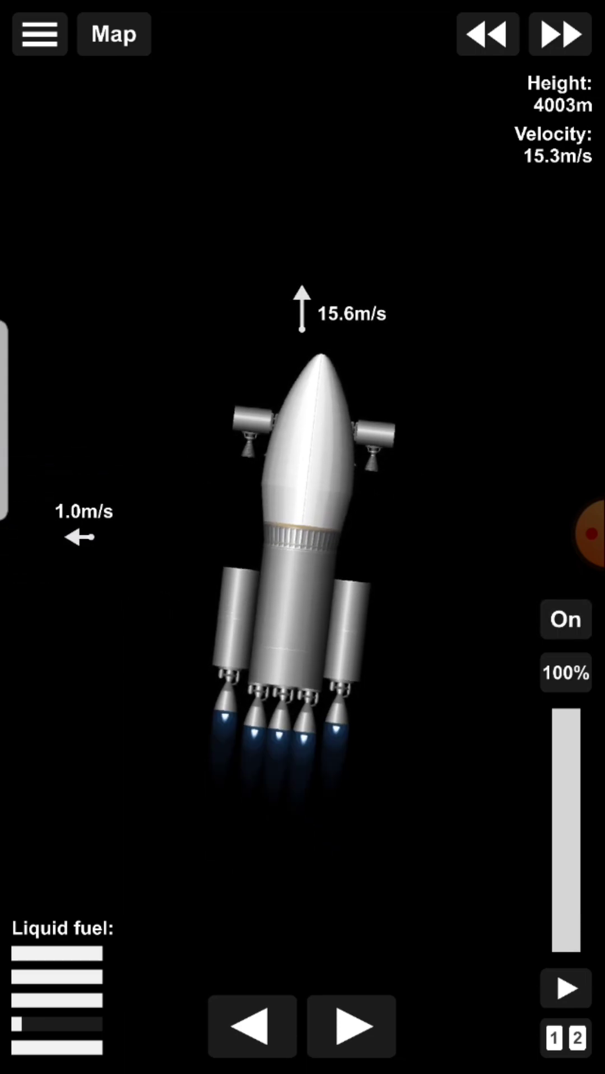
left_click(565, 620)
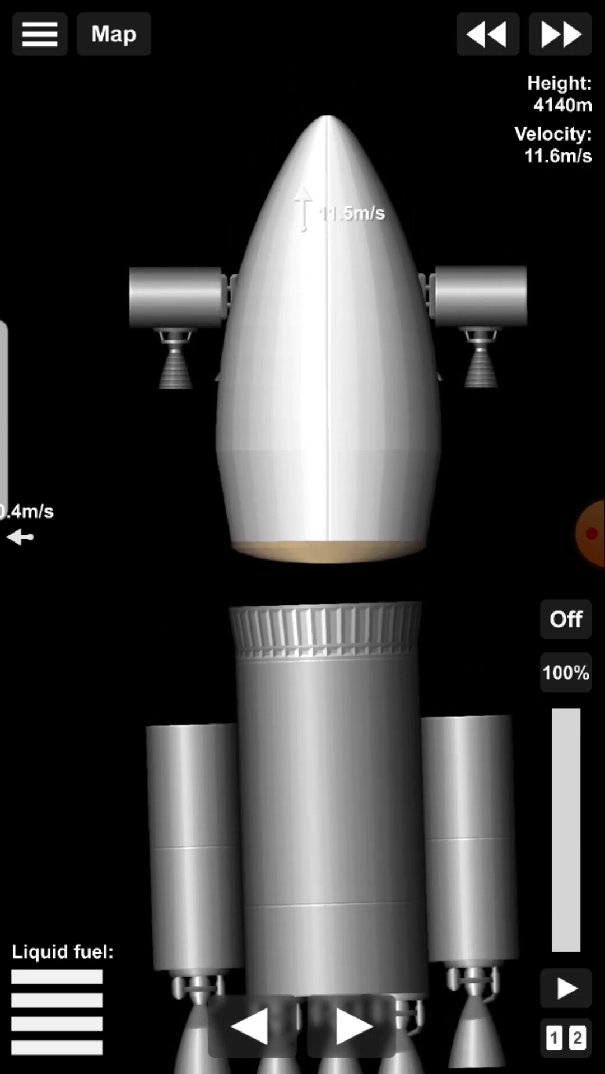
Step: Use Clear Debris from the pause menu to remove the discarded stages
left_click(37, 33)
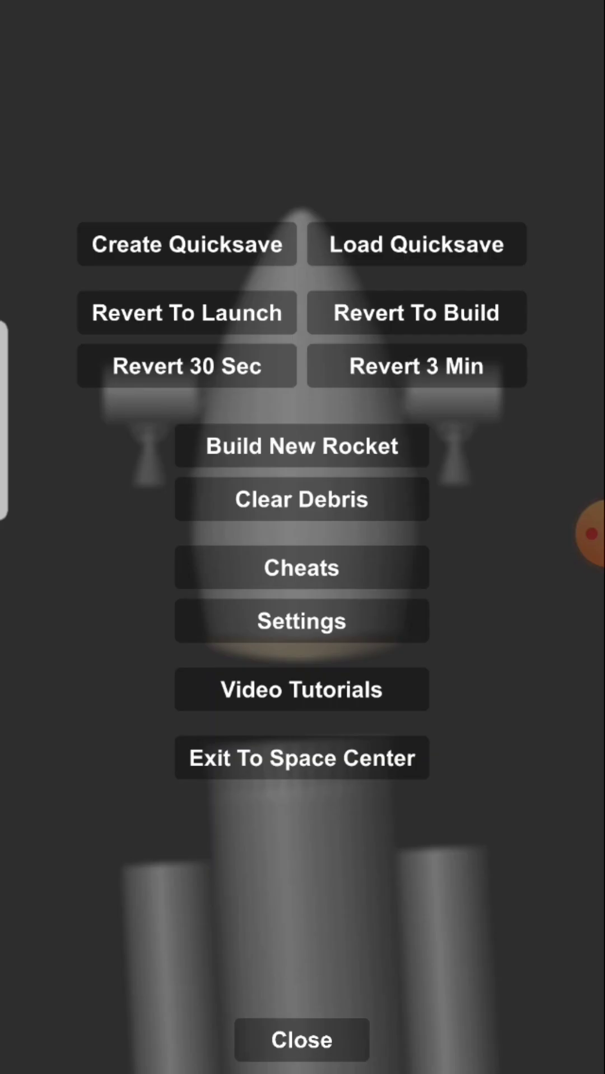
left_click(302, 1040)
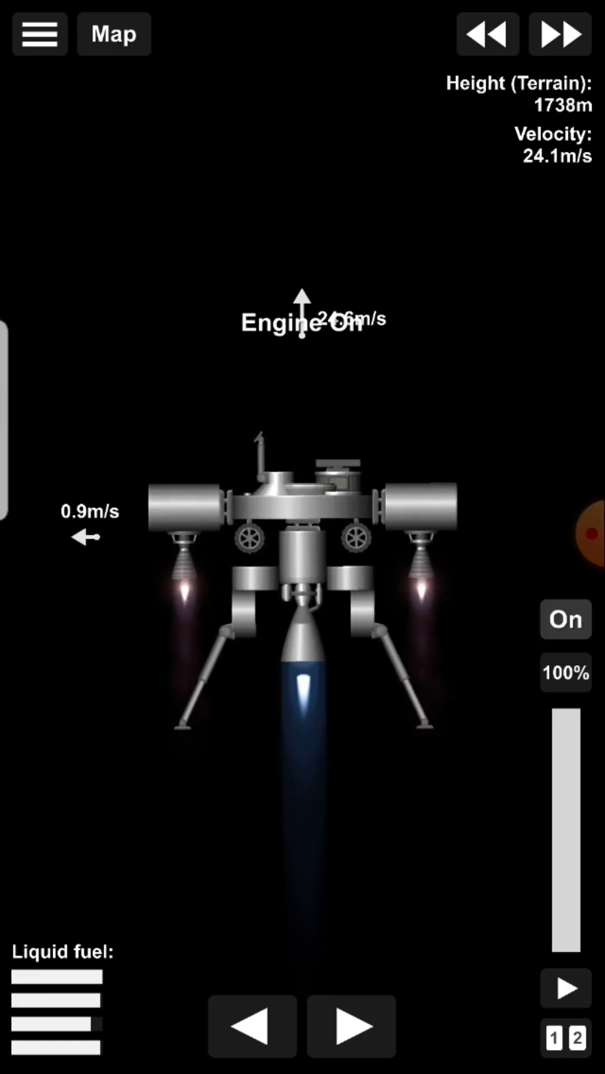
Step: Coast, then brake and touch the lander down in the Sea of Serenity
left_click(565, 620)
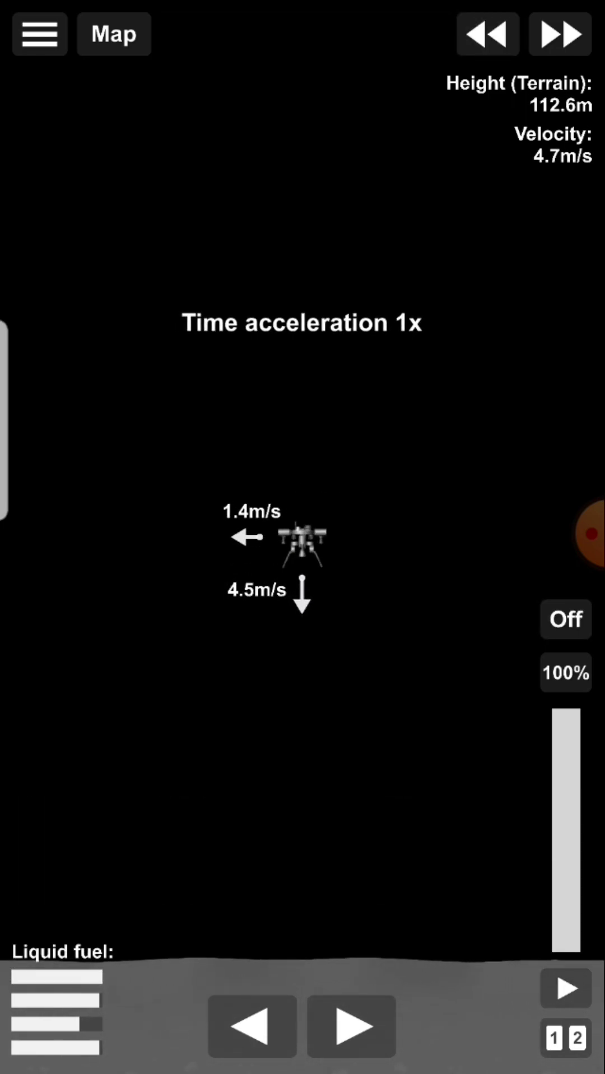
left_click(565, 620)
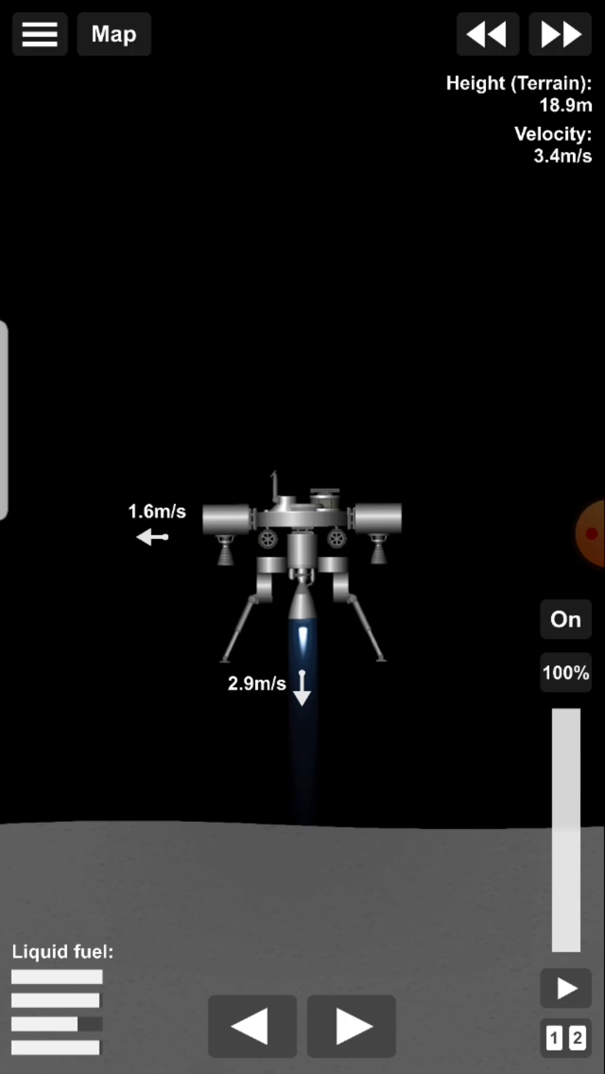
left_click(565, 619)
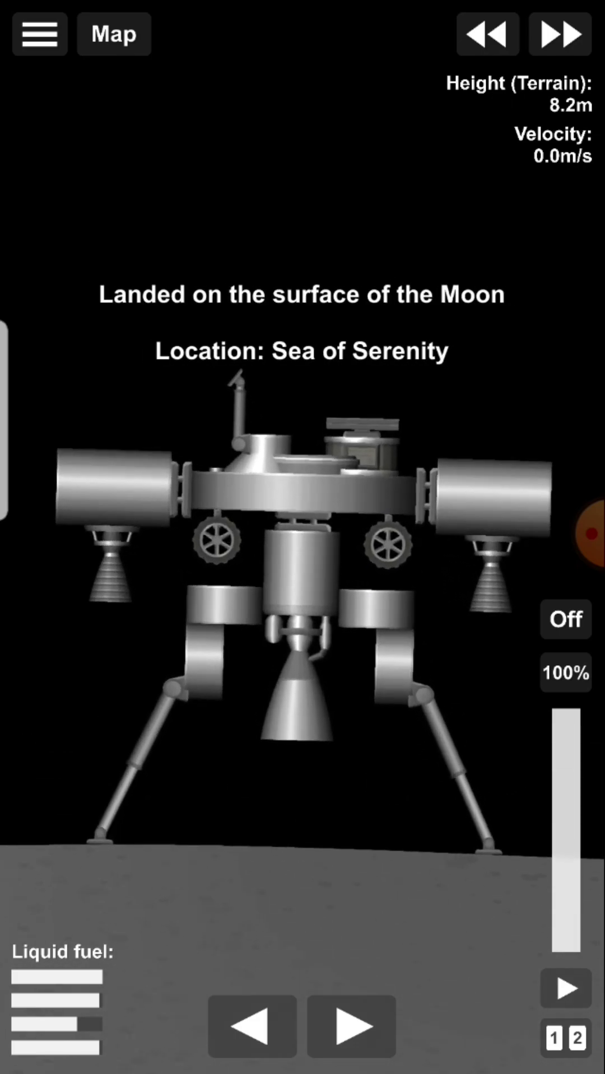
Step: Detach the rover and pulse its thrusters to hop clear and land gently
left_click(565, 620)
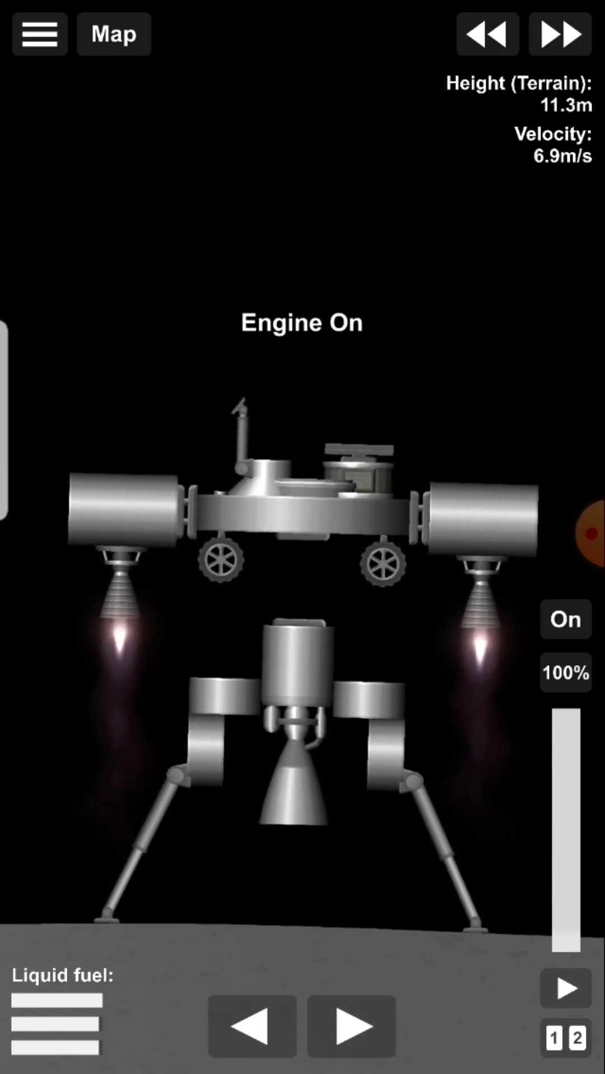
left_click(565, 619)
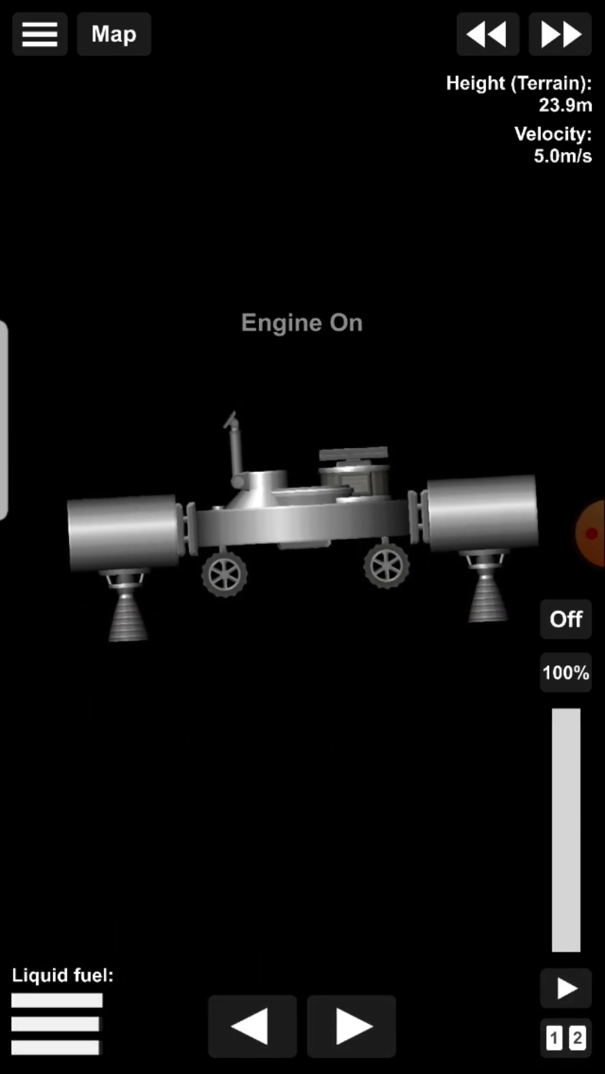
left_click(564, 620)
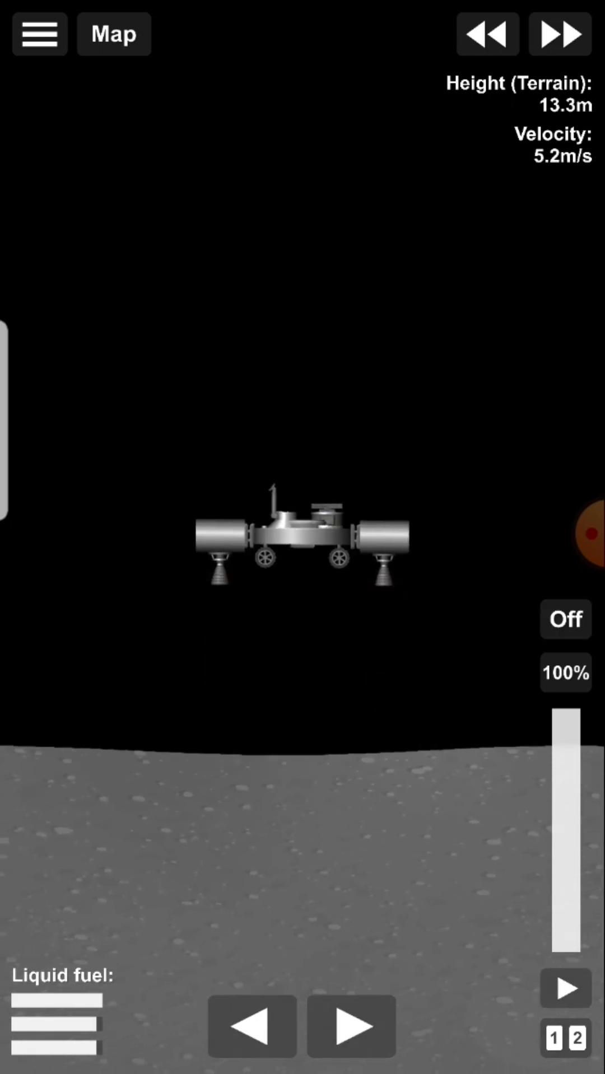
left_click(565, 620)
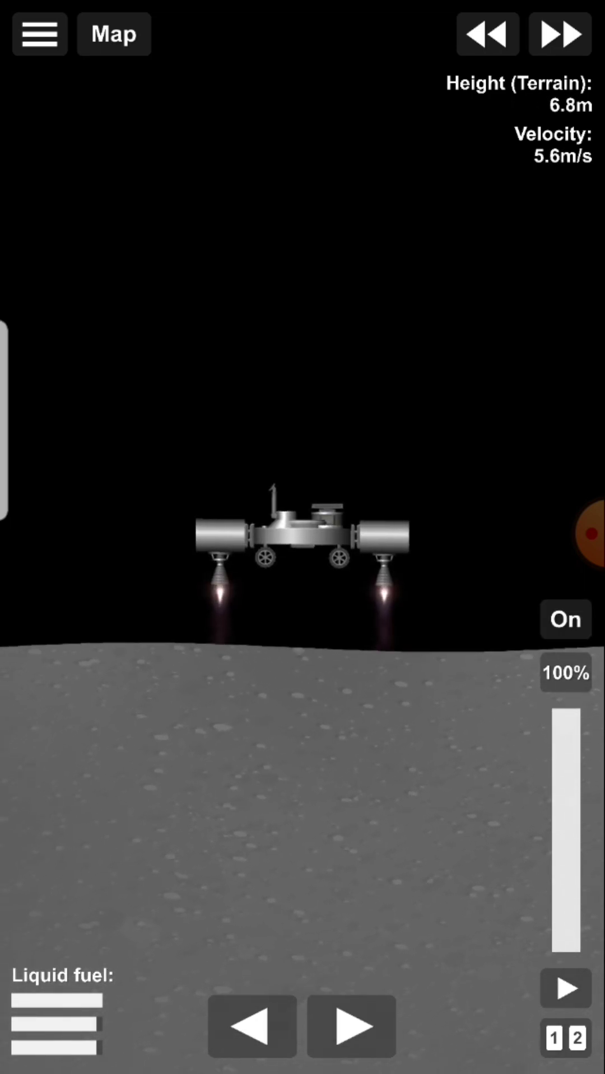
left_click(565, 620)
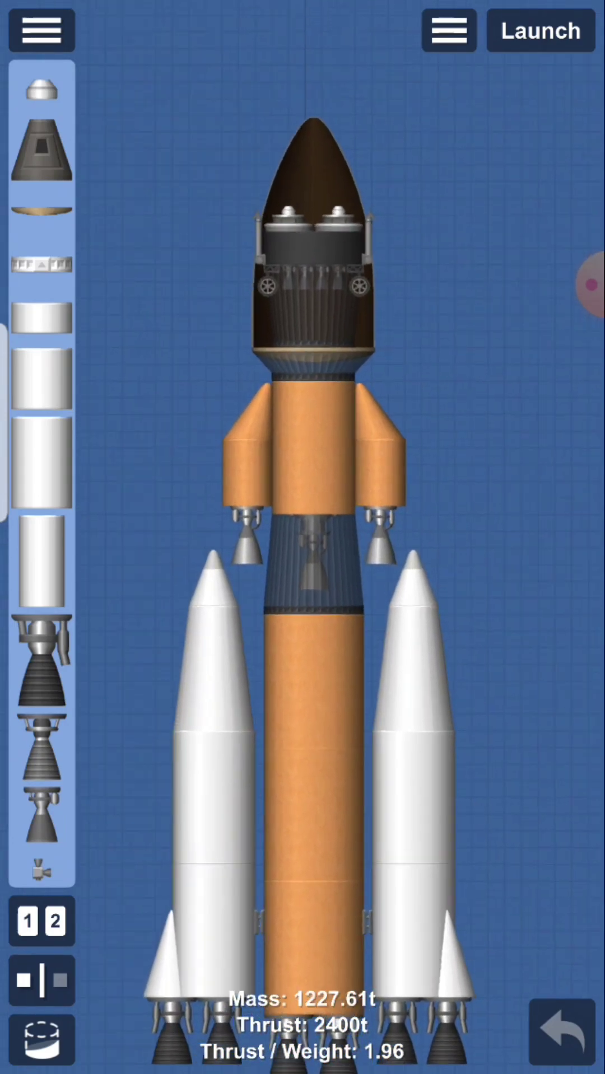
Step: Zoom out to inspect the orange Mars rocket and send it to the pad
scroll("down", 3)
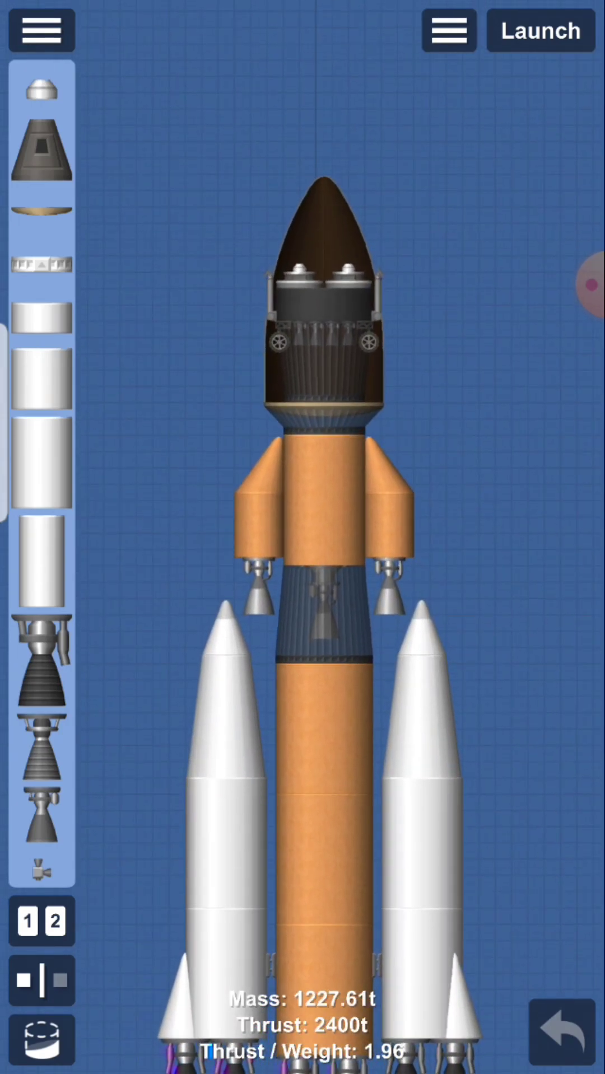
left_click(540, 31)
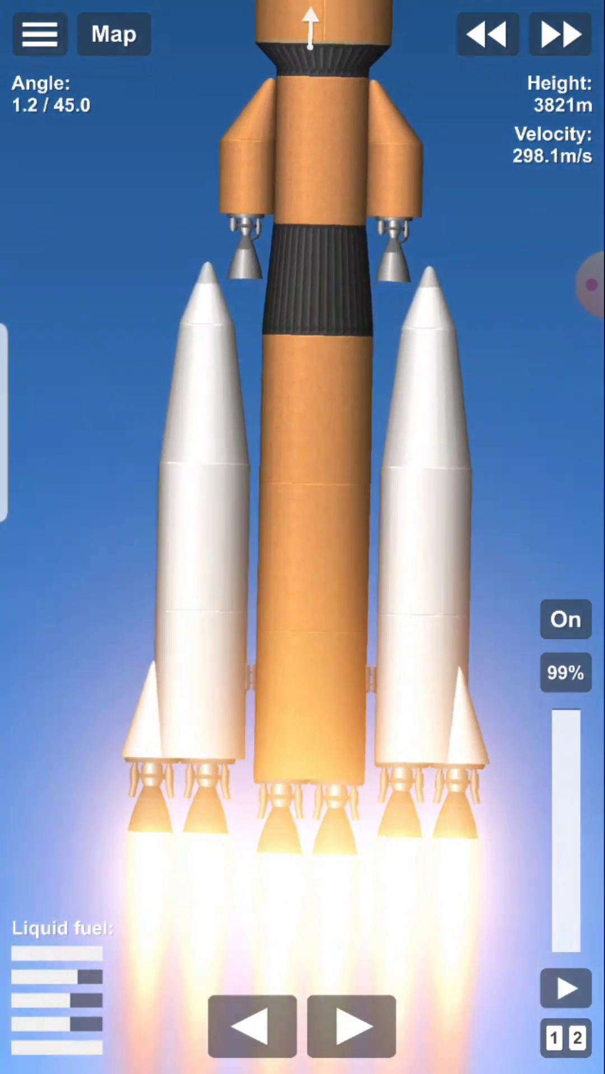
Step: Turn the engines on and climb into Earth orbit at about 179.5 km
left_click(565, 620)
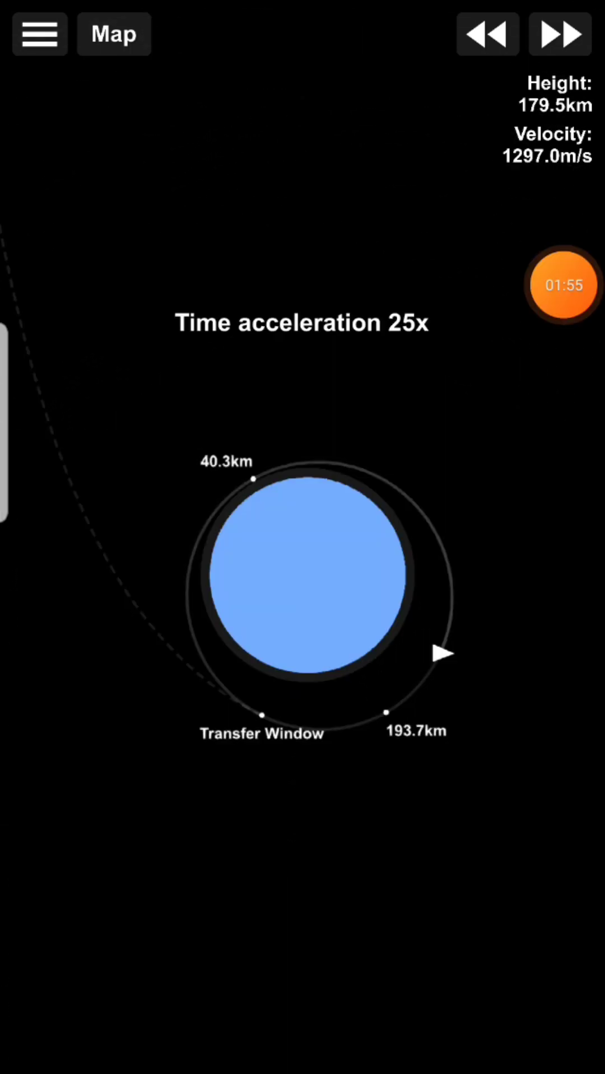
Step: Burn toward Mars at the transfer window and warp to arrival in the Martian atmosphere
left_click(560, 34)
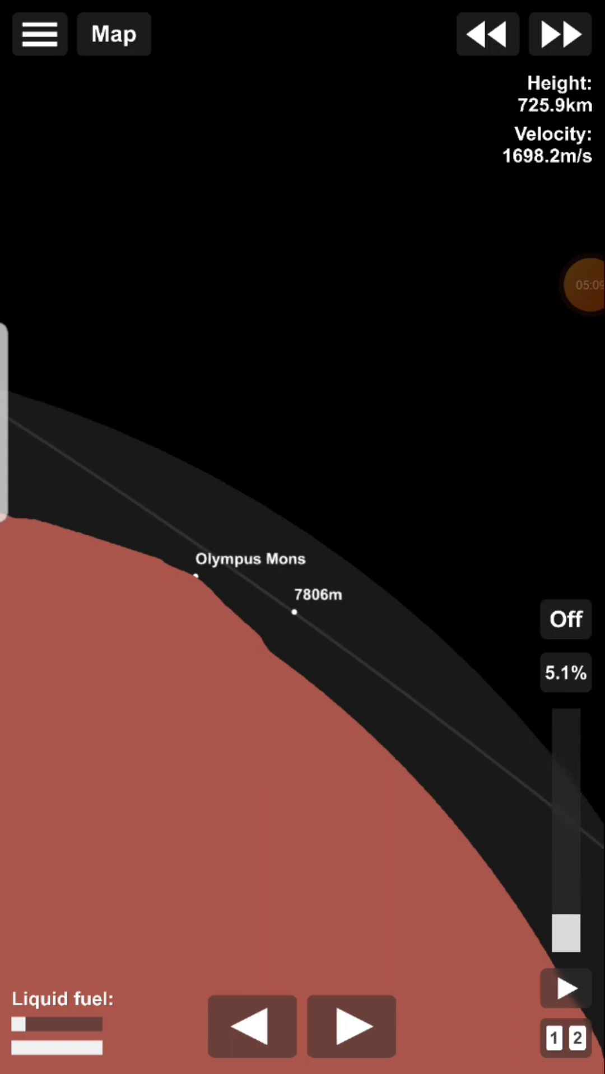
left_click(565, 620)
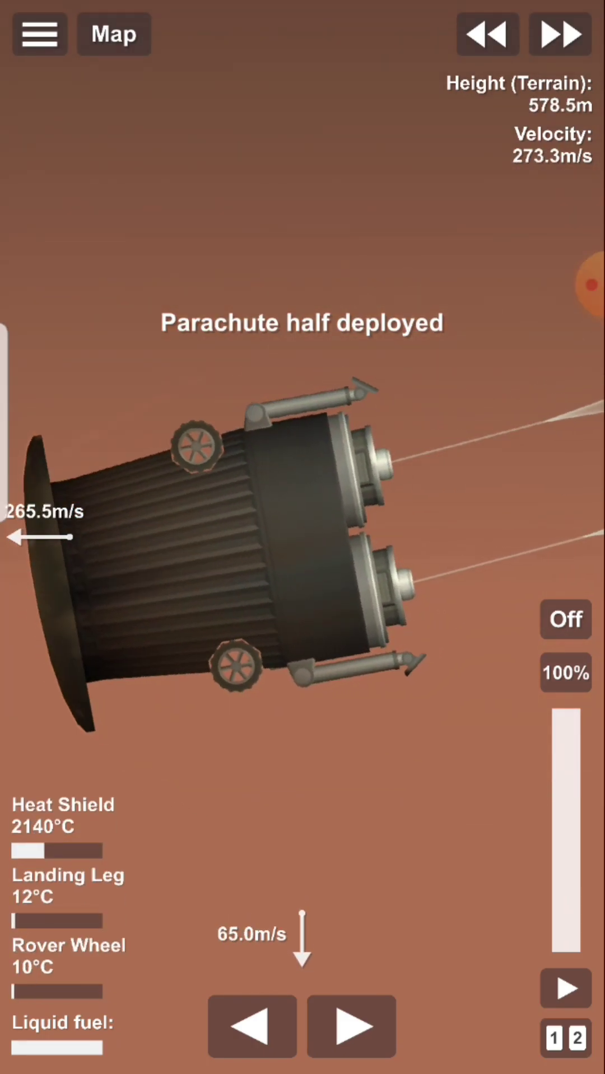
Step: Fully open the parachutes, then pulse the landing engines on and off to slow to about 7 m/s
left_click(38, 34)
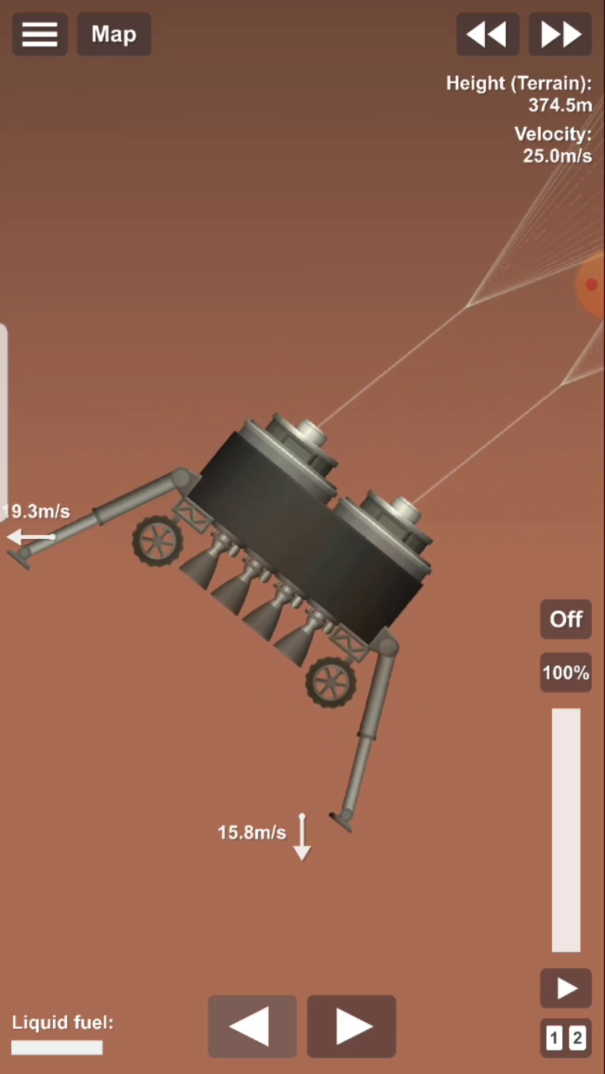
left_click(565, 620)
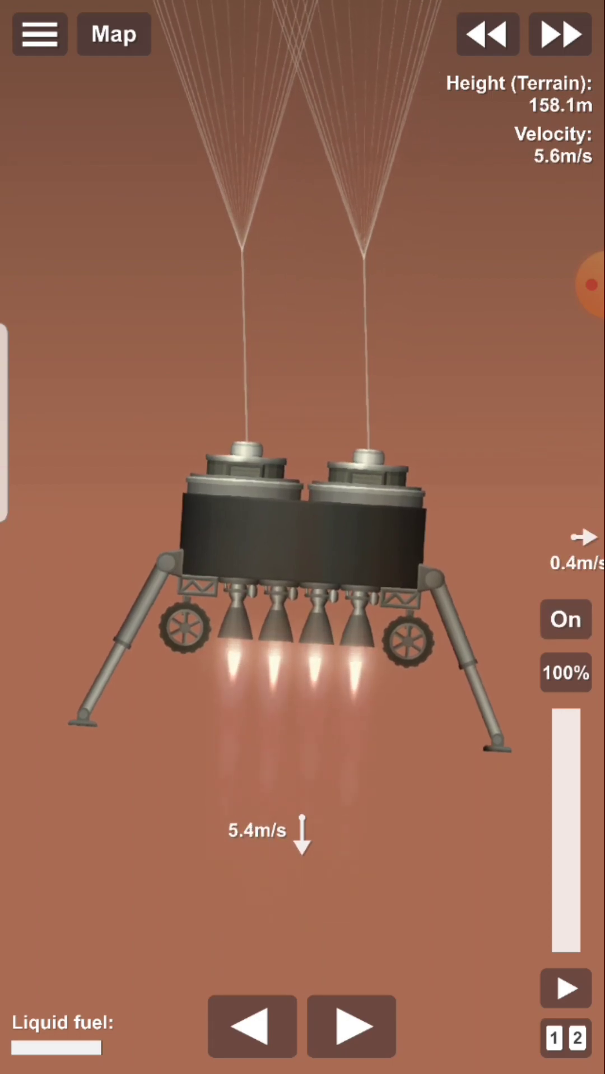
left_click(565, 620)
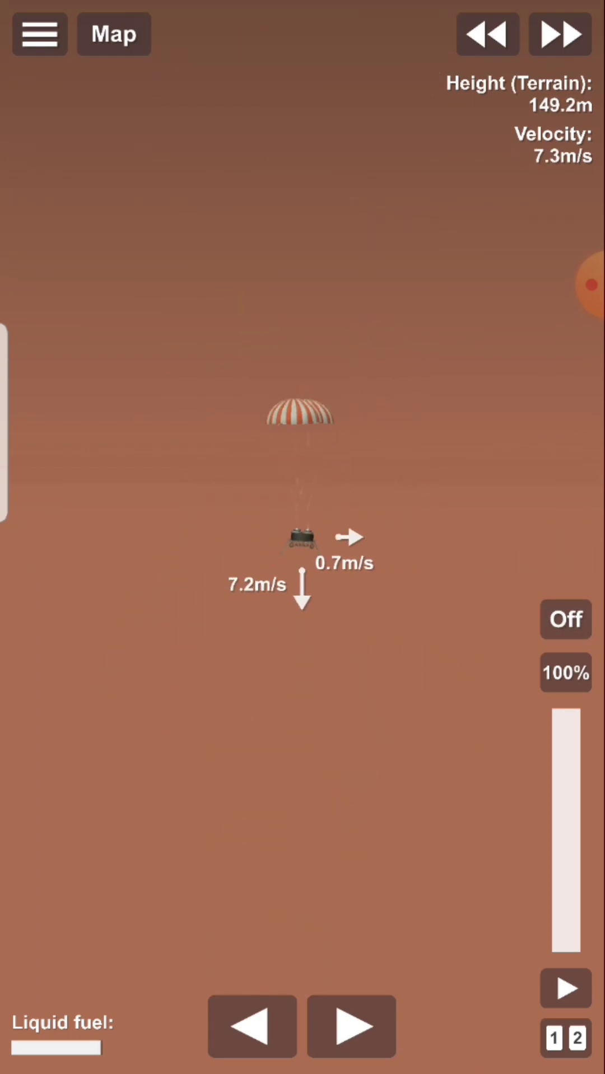